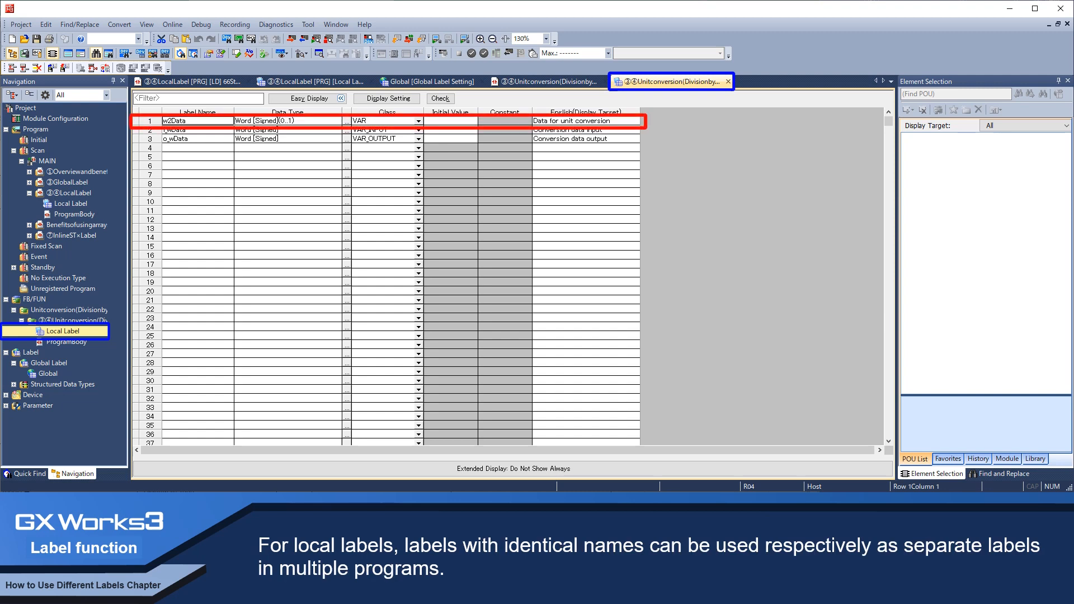
- From the LocalLabel ProgramBody, open the first Unitconversion FB's internal division ladder
left_click(324, 81)
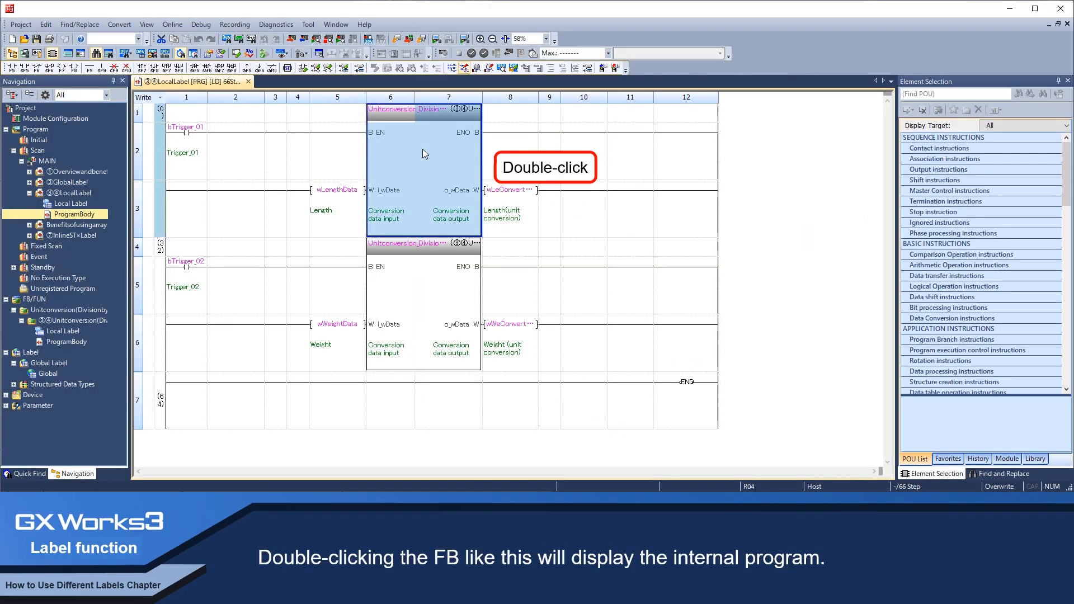
double_click(424, 153)
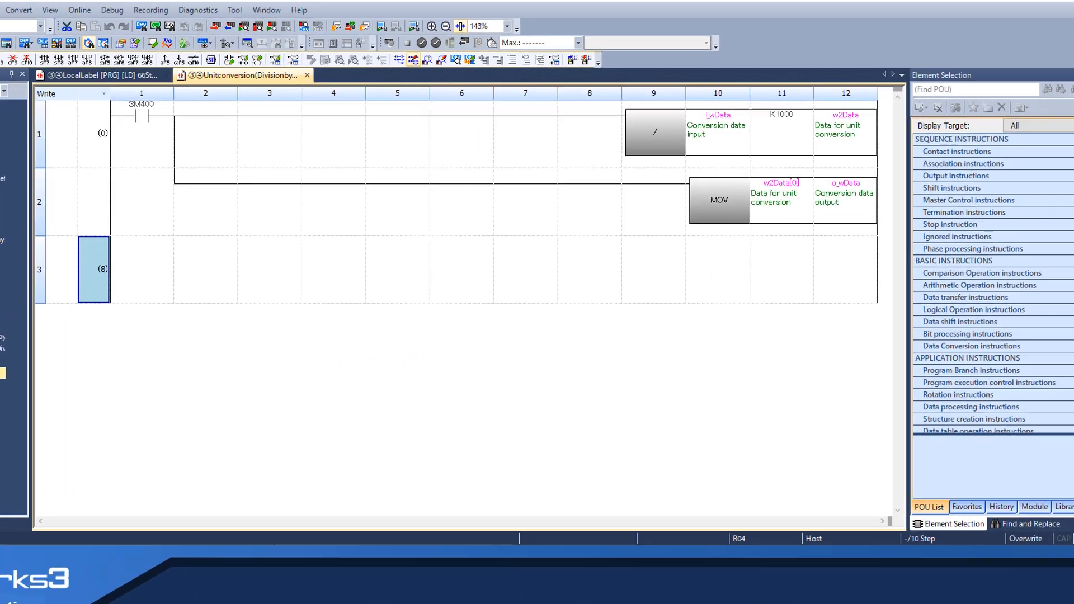